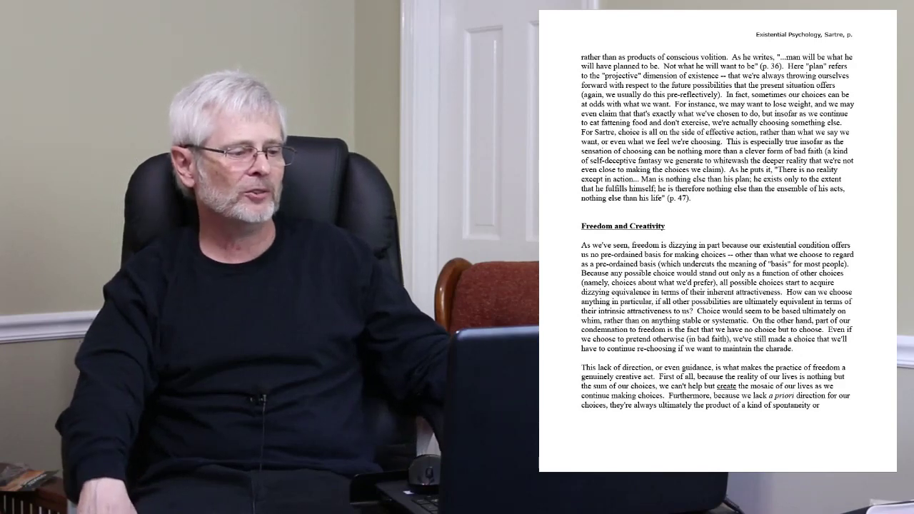
scroll(down, 3)
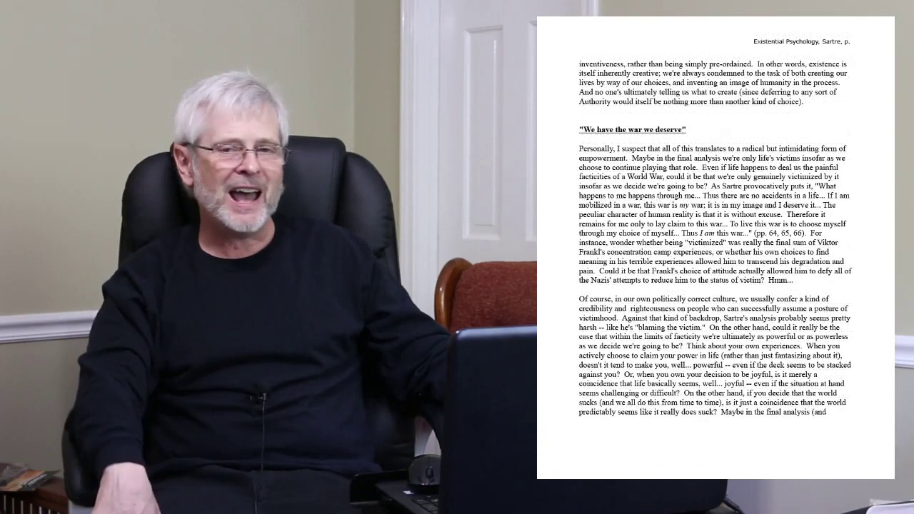